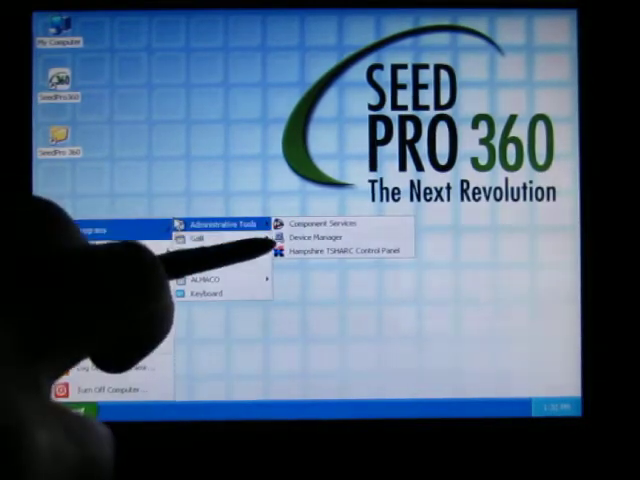
Launch the Hampshire TSHARC Control Panel to reach its touchscreen calibration screen
left_click(348, 253)
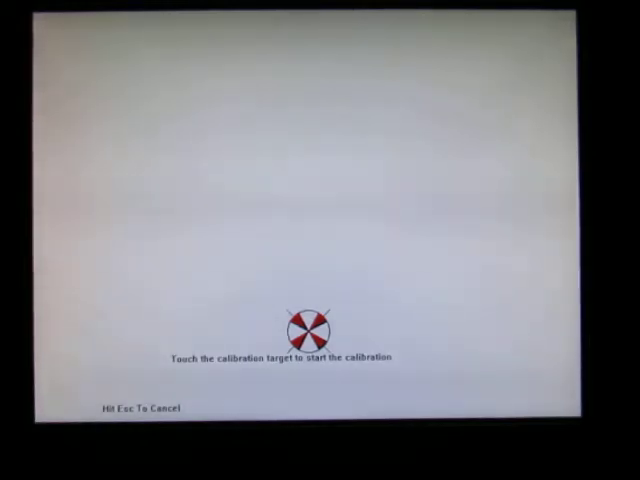
Touch the calibration target twice to start and record the general calibration
left_click(310, 325)
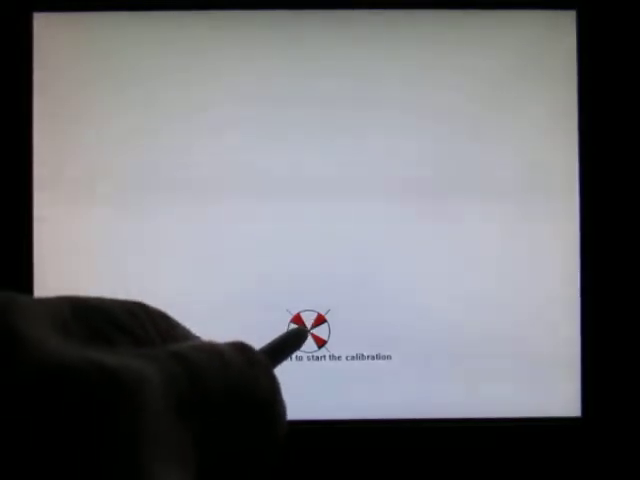
left_click(308, 325)
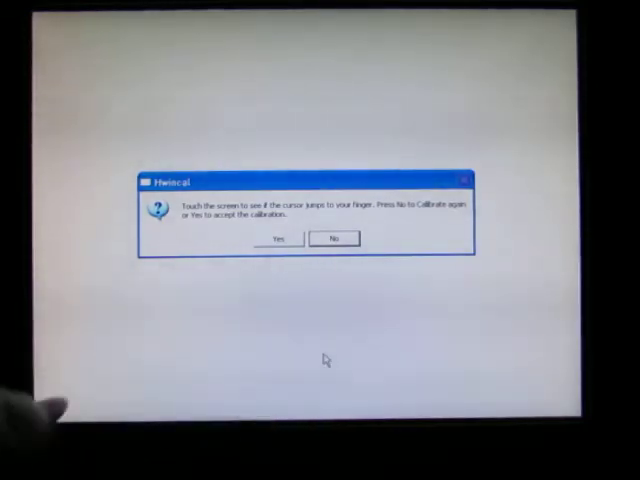
mouse_move(141, 341)
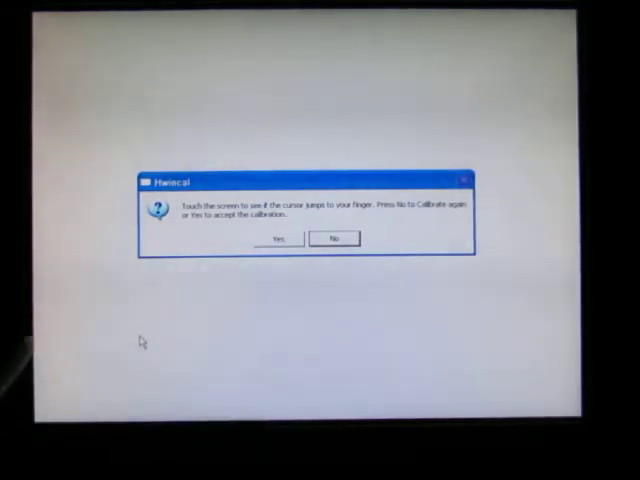